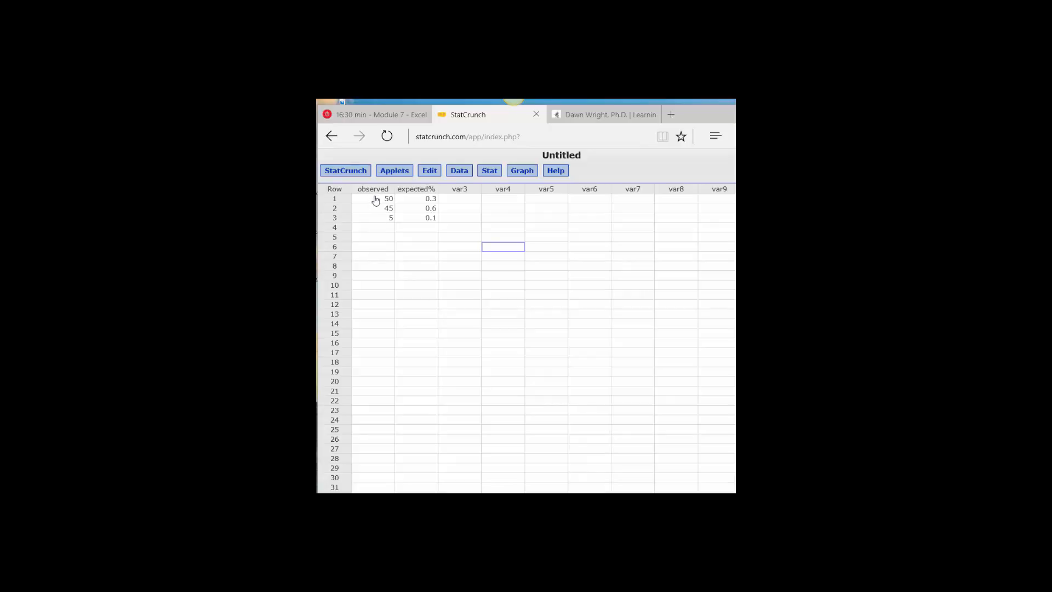
mouse_move(378, 213)
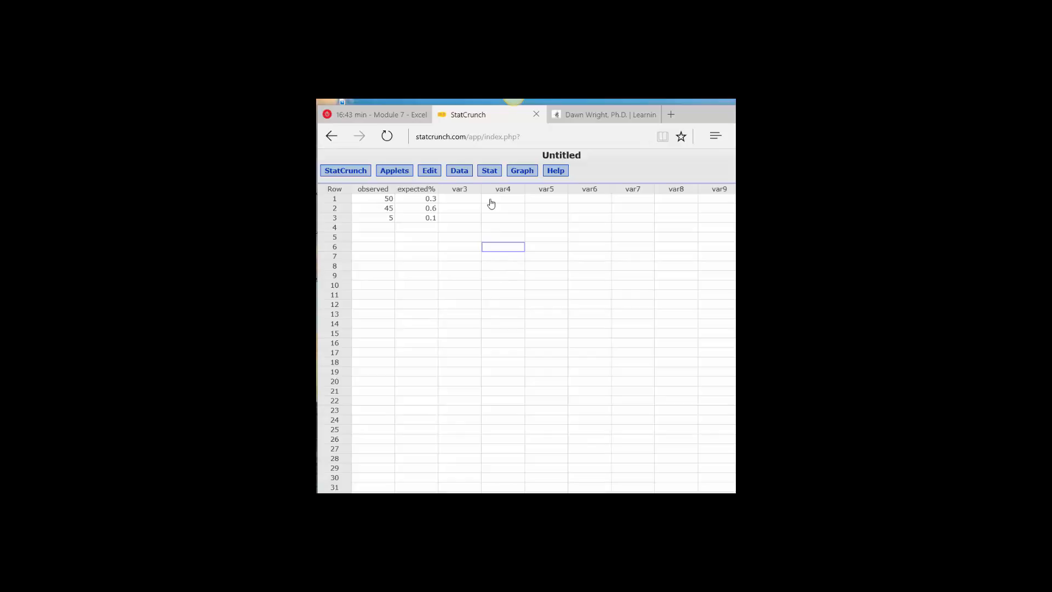
mouse_move(485, 229)
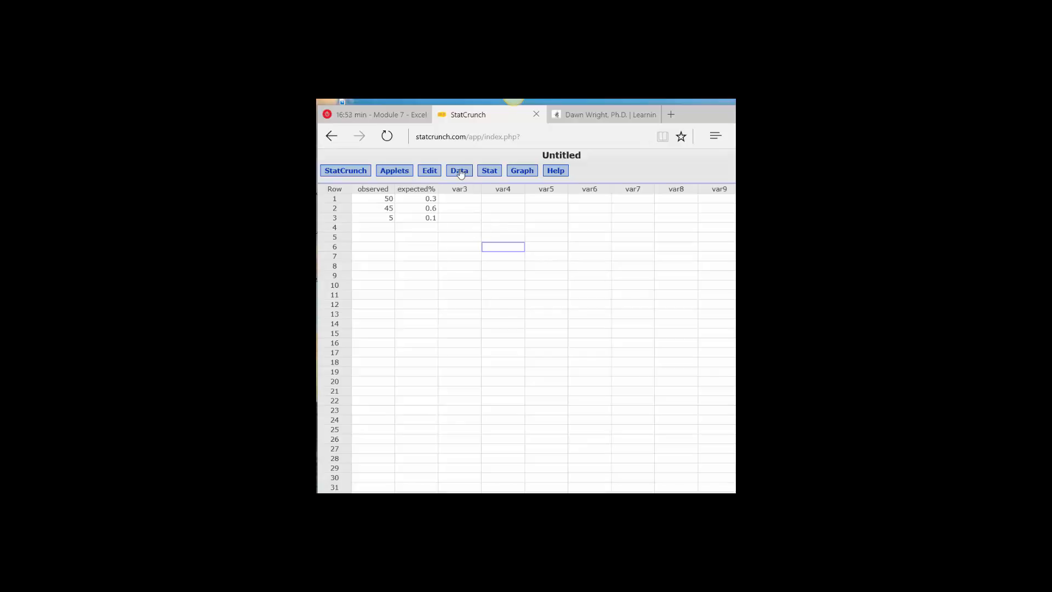
- Start a Compute Expression column and enter 100*expected% as the expression
click(459, 169)
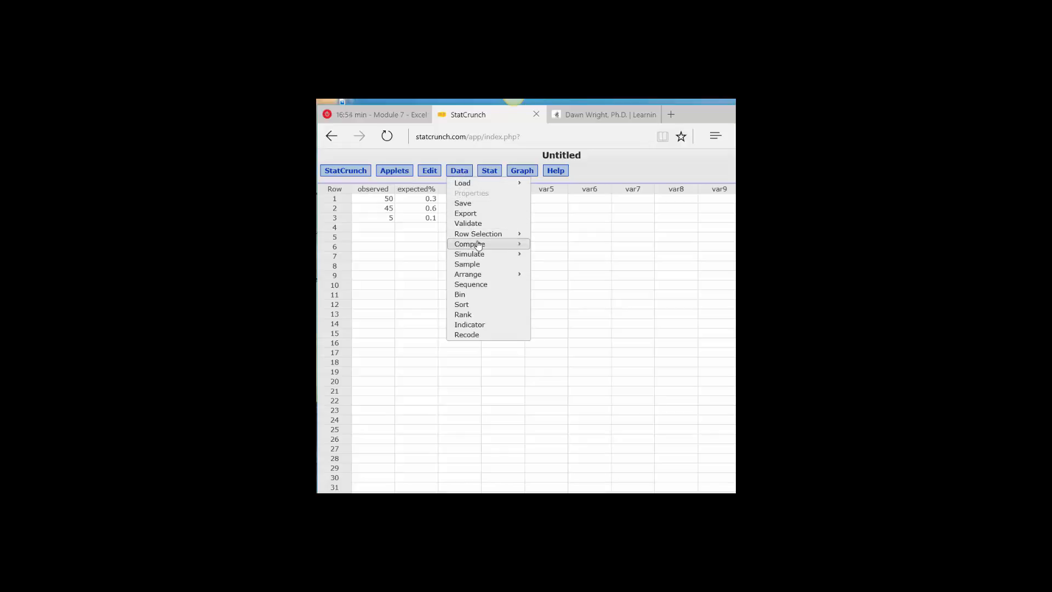
click(468, 243)
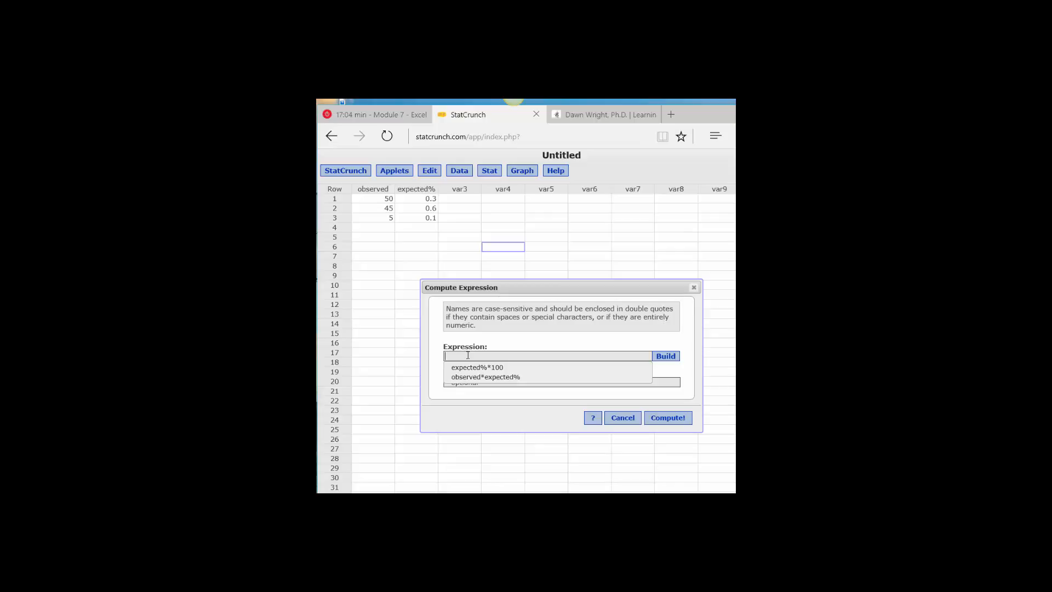
text(100)
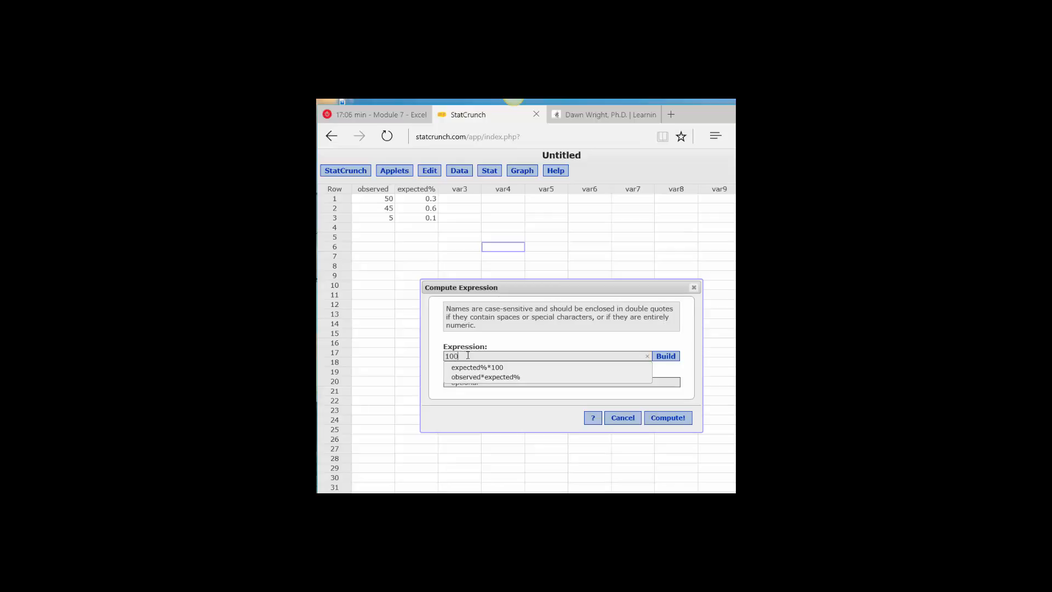
text(*)
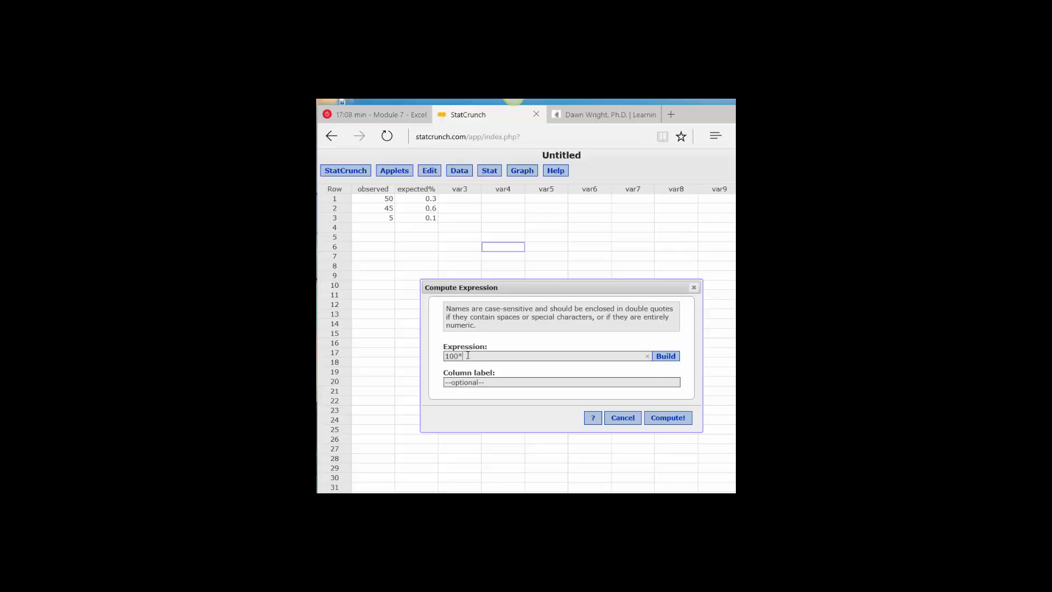
text(e)
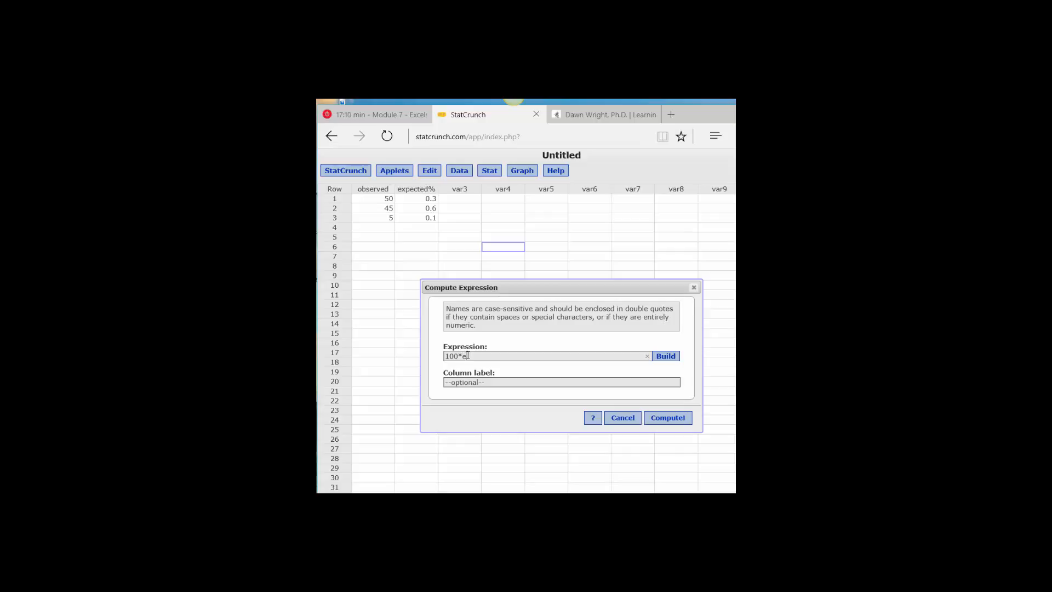
text(xpected%)
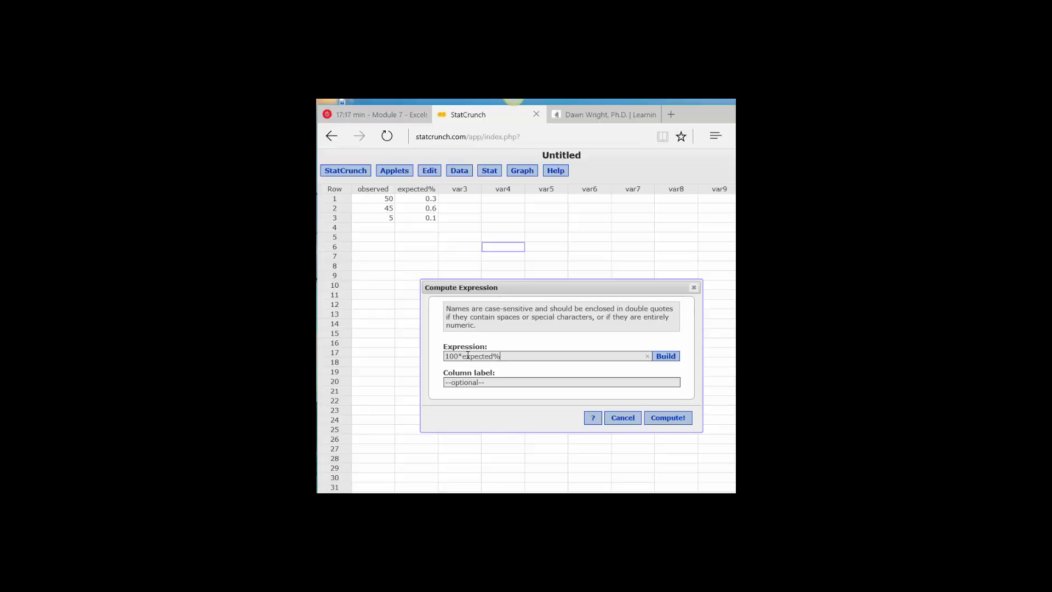
mouse_move(434, 356)
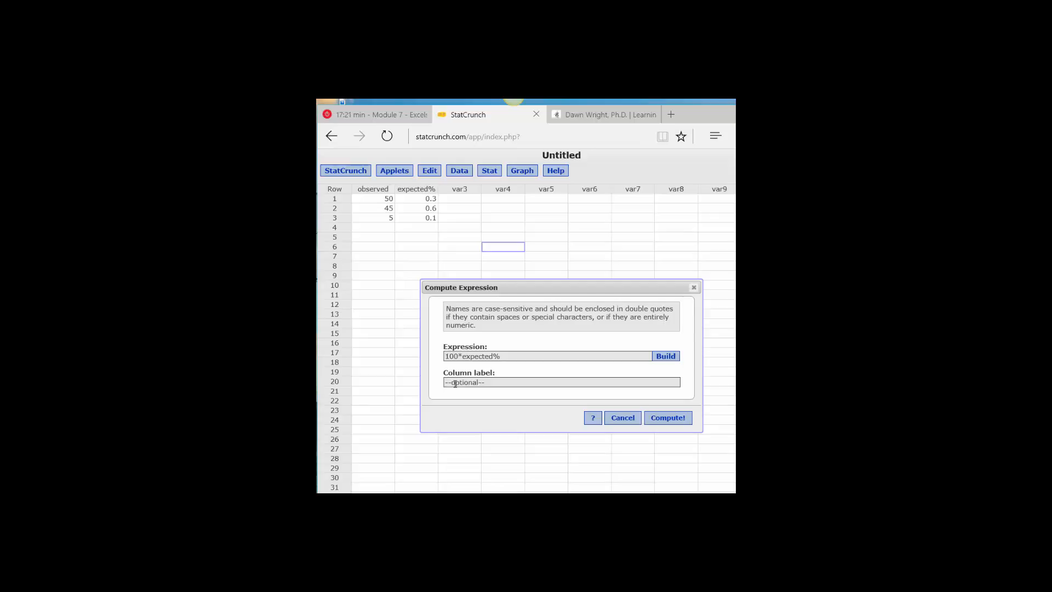
- Label the new column ExpectedCts
text(Expec)
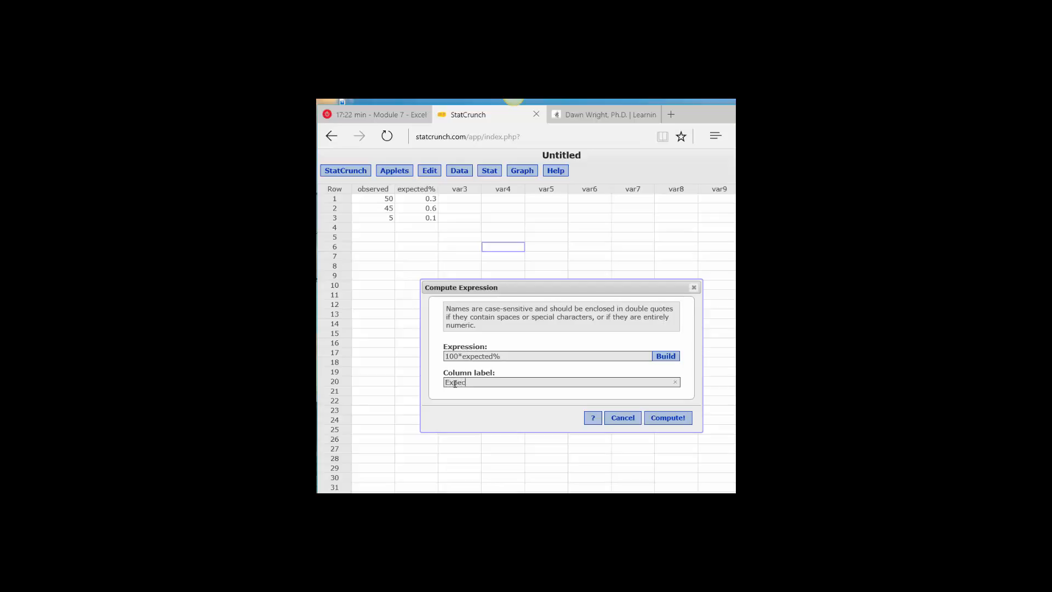
text(ted)
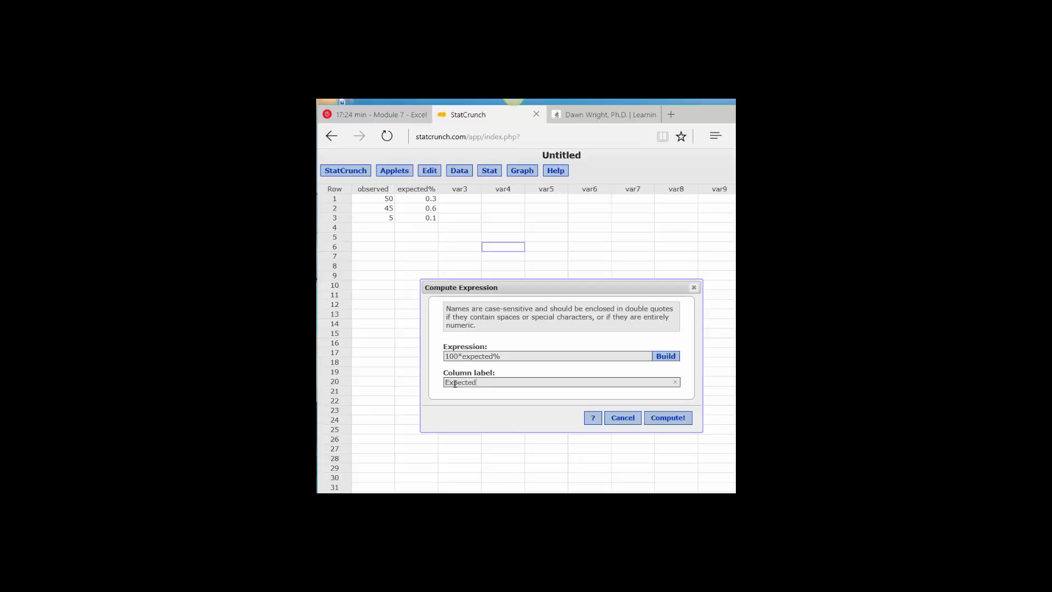
text(C)
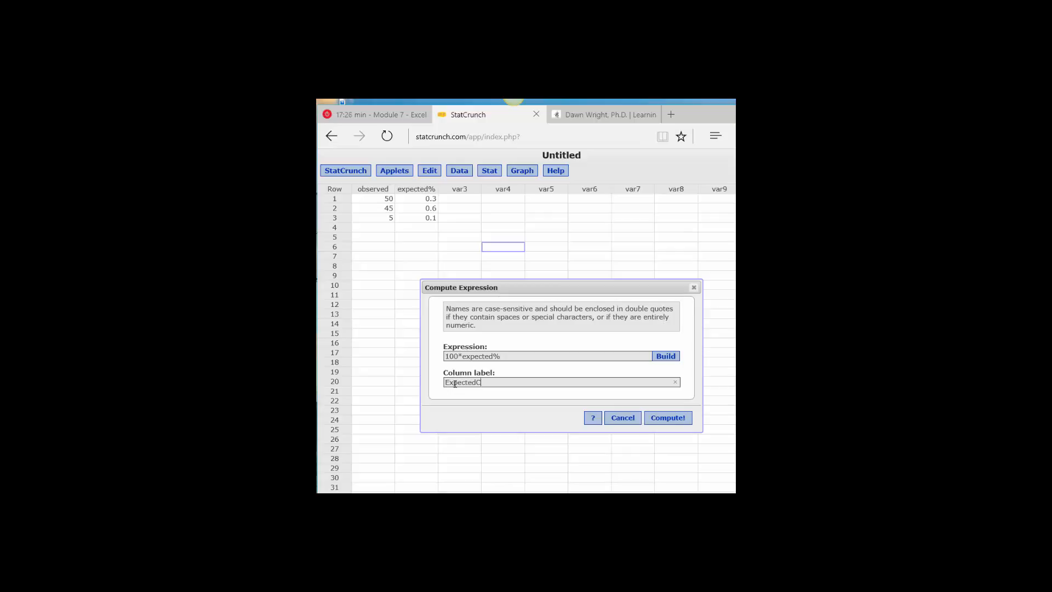
text(ts)
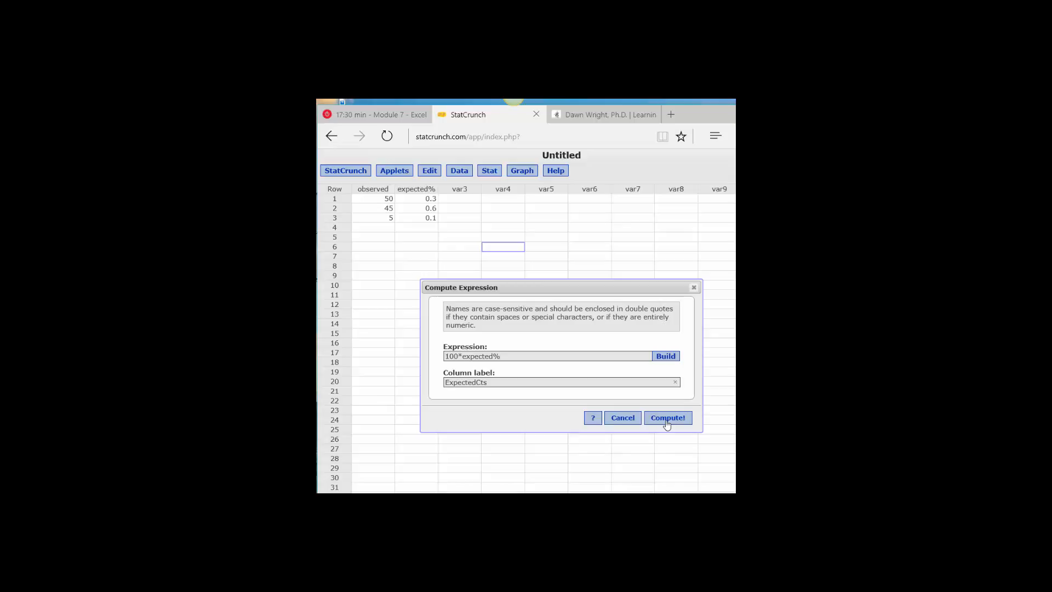
- Compute the ExpectedCts column (30, 60, 10) and dismiss the column-added notice
click(667, 417)
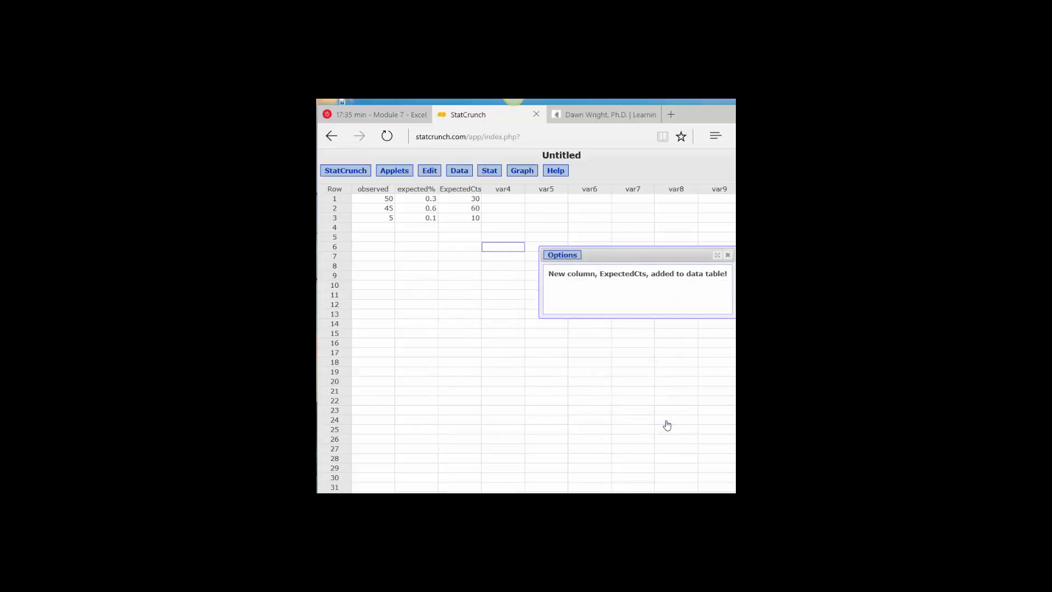
mouse_move(585, 378)
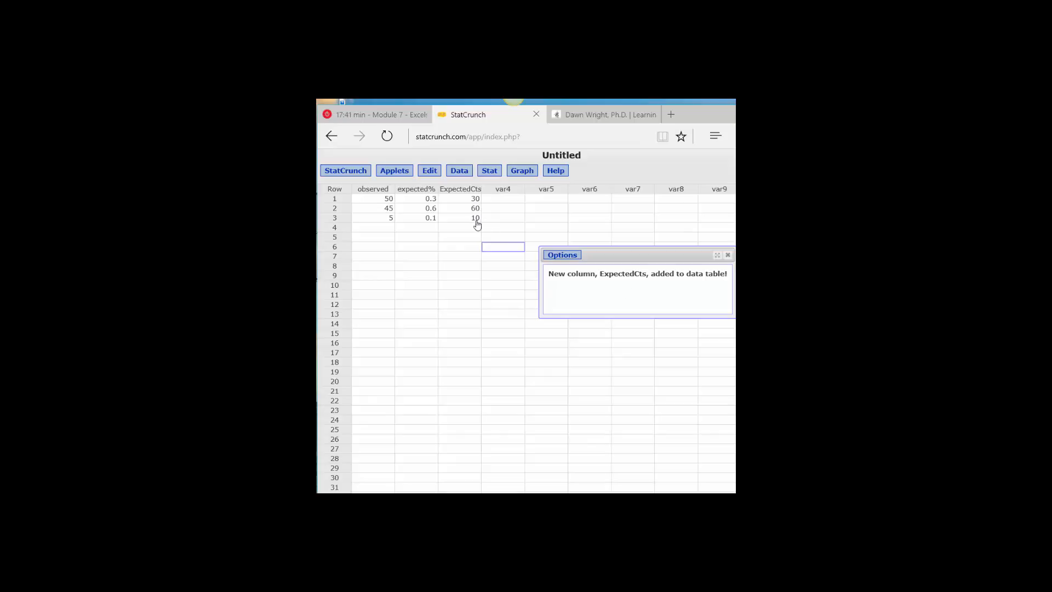
mouse_move(649, 326)
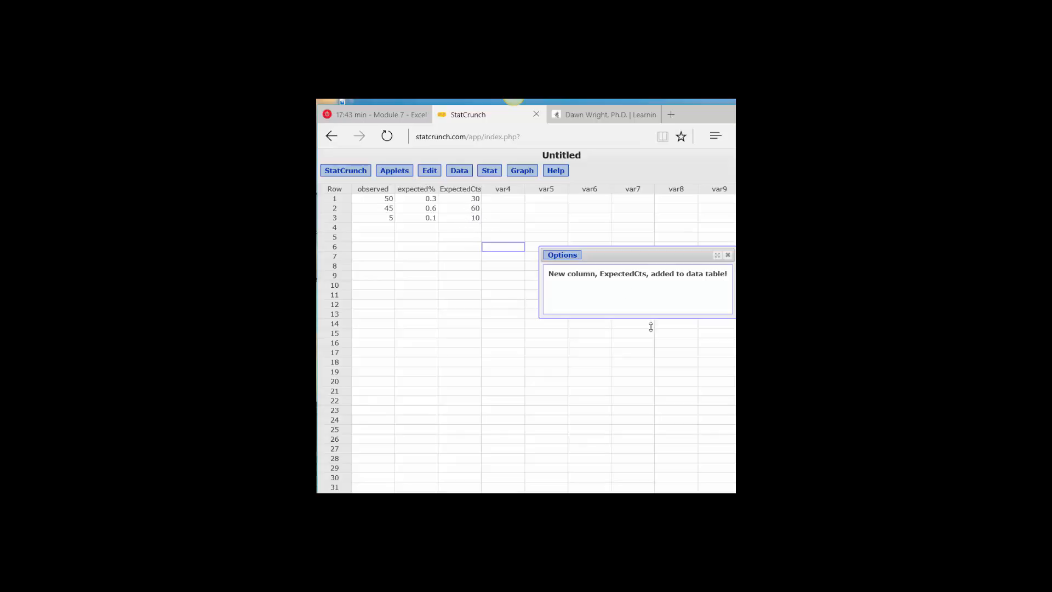
click(727, 254)
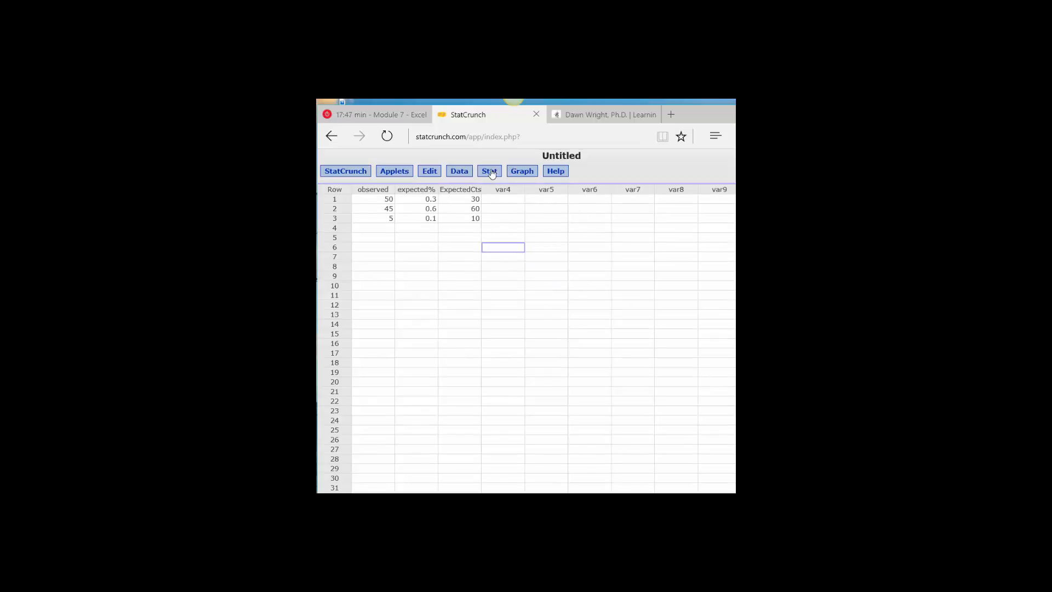
- Start a Chi-Square goodness-of-fit test with observed as Observed and ExpectedCts as Expected
click(488, 171)
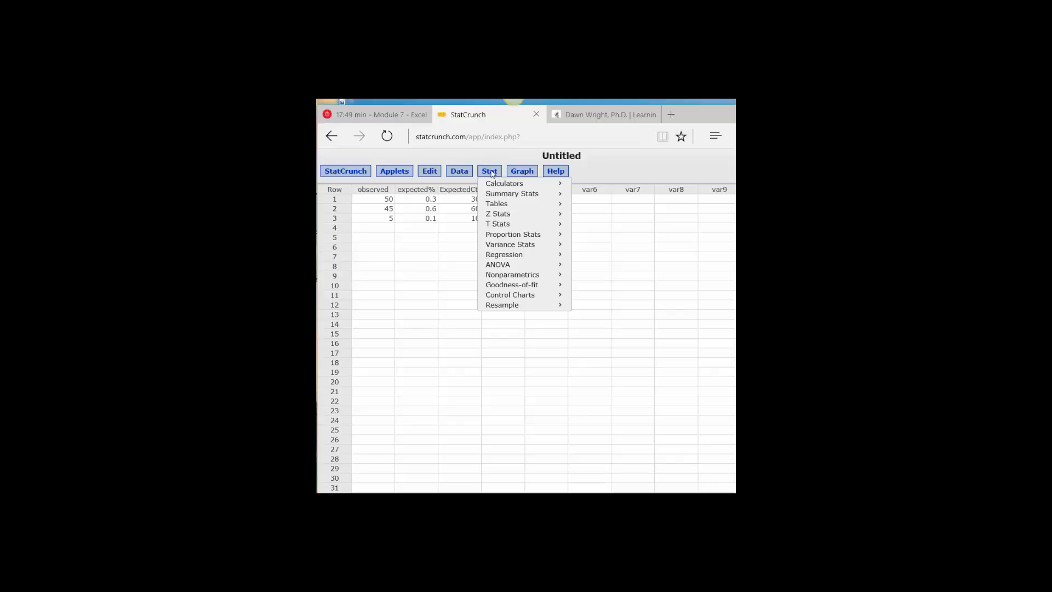
mouse_move(512, 284)
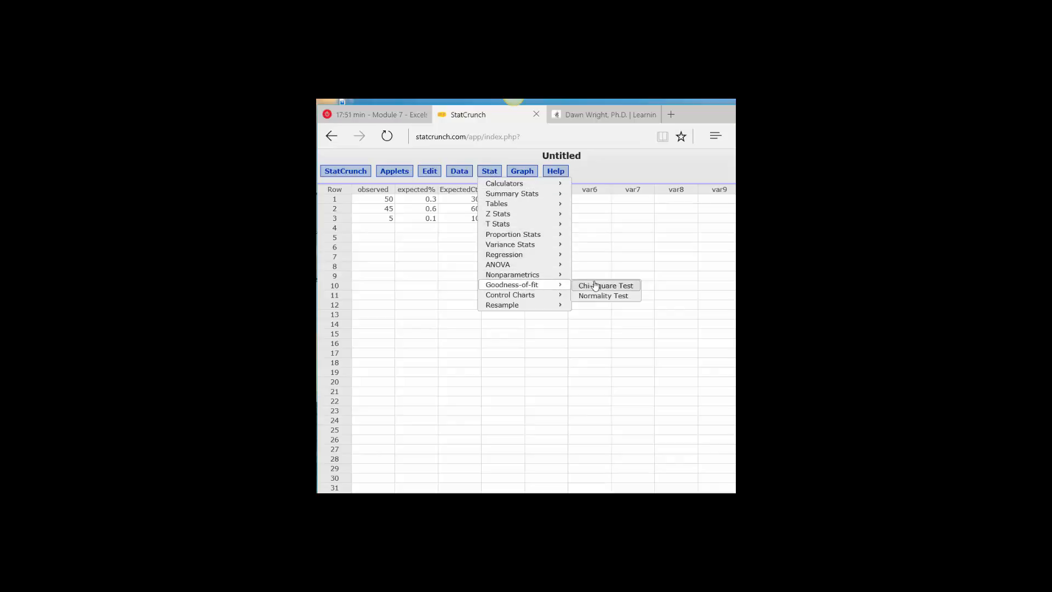
click(605, 284)
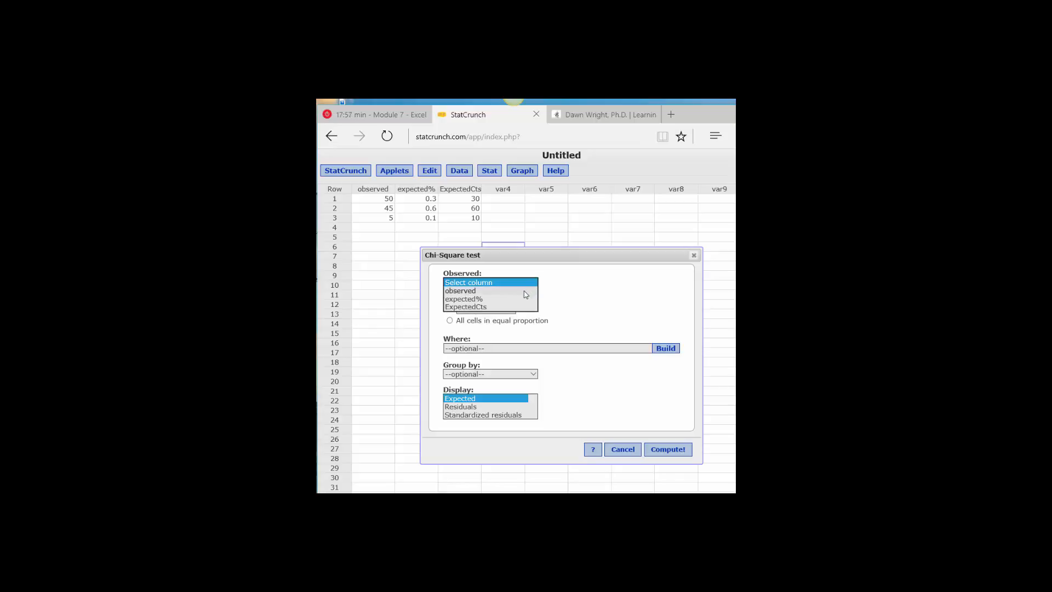
click(461, 290)
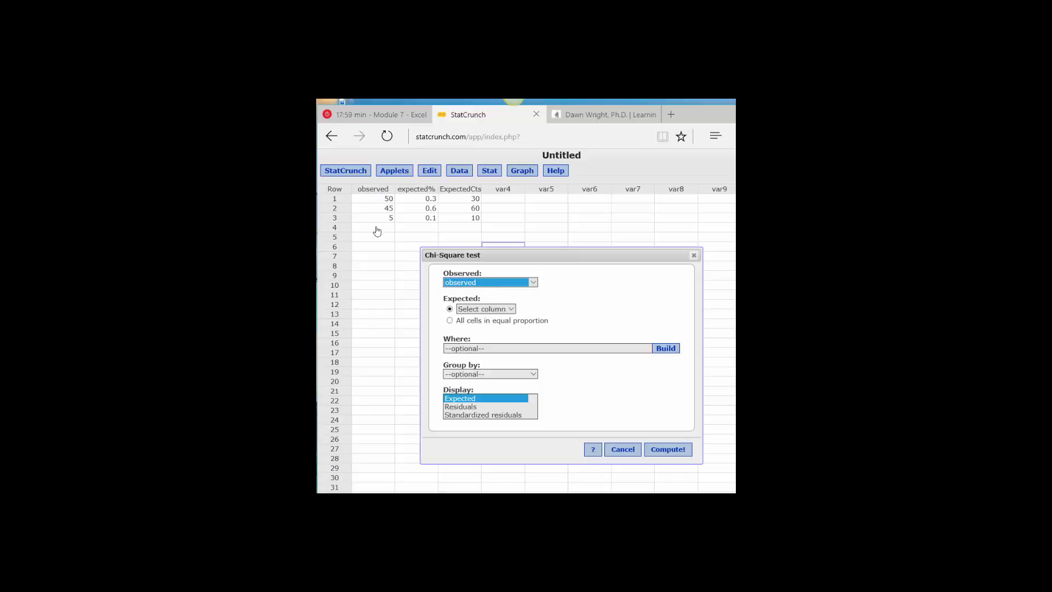
click(485, 308)
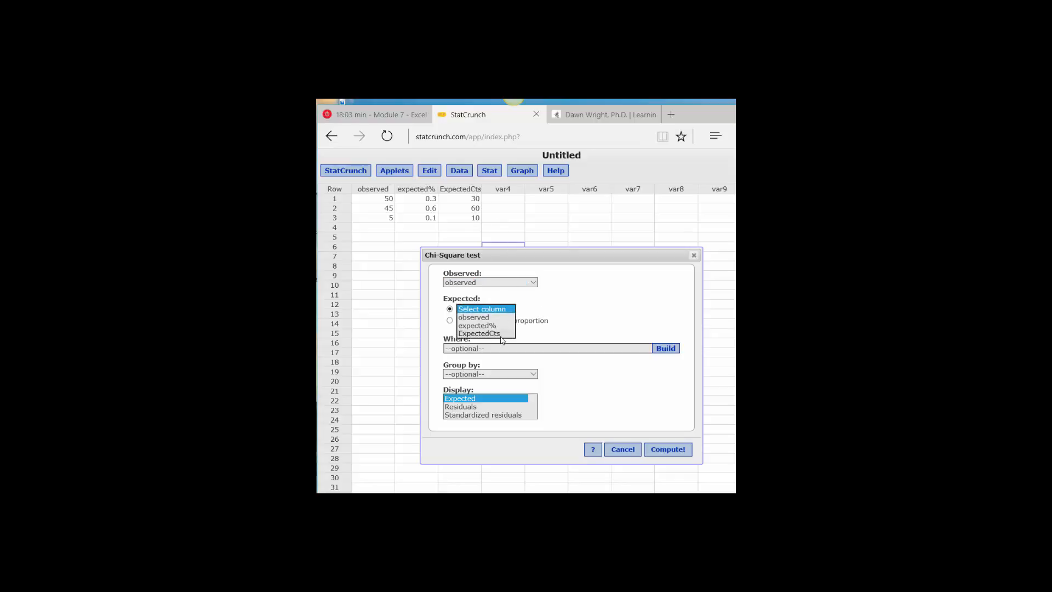
click(478, 333)
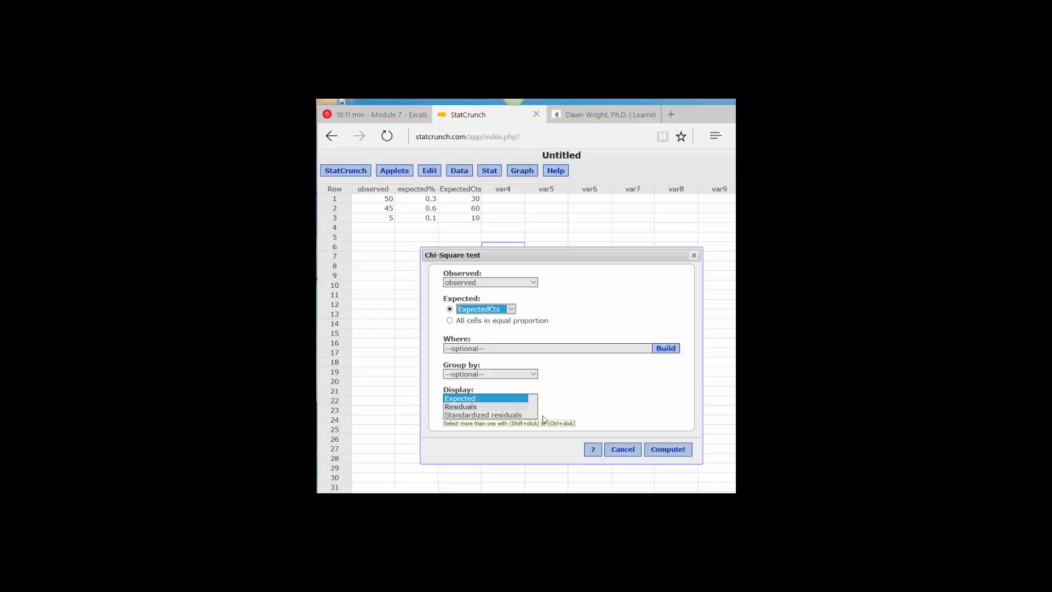
- Run the test (chi-square 19.583333, p-value below 0.0001) and move the results window over the table
click(667, 449)
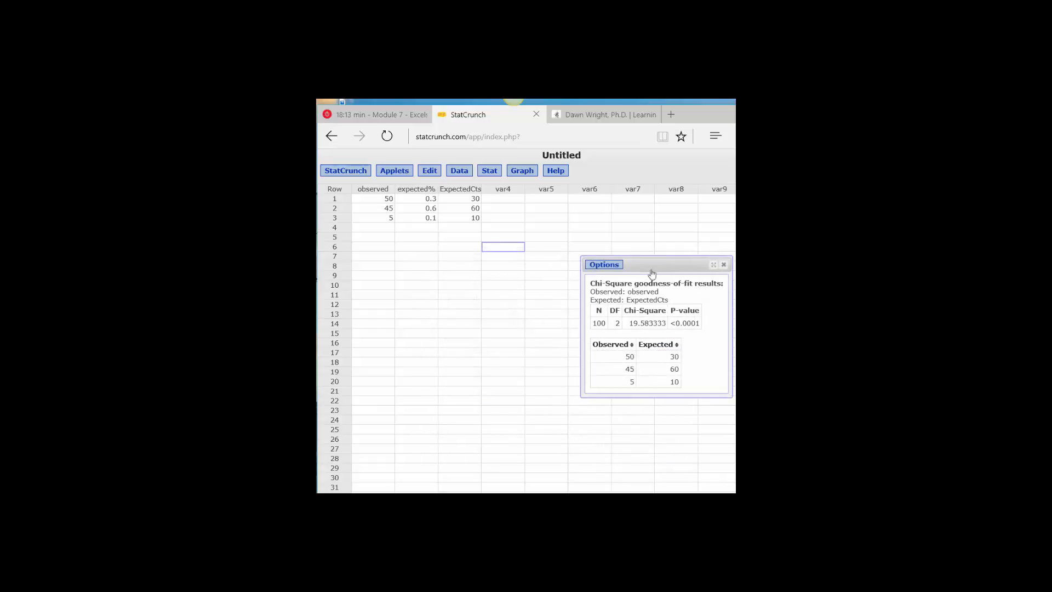
drag(651, 263, 481, 258)
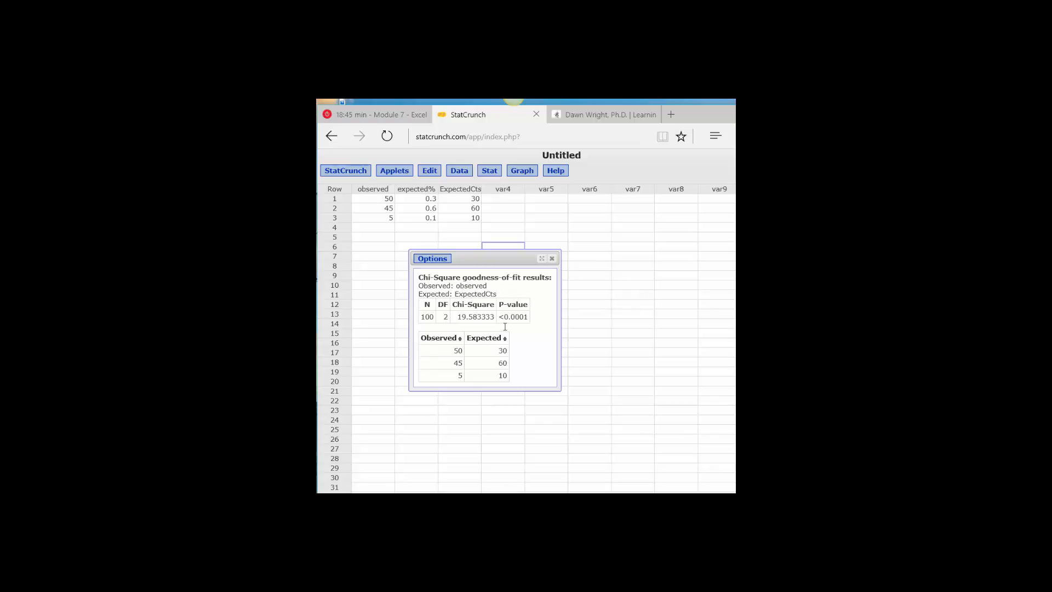
mouse_move(661, 435)
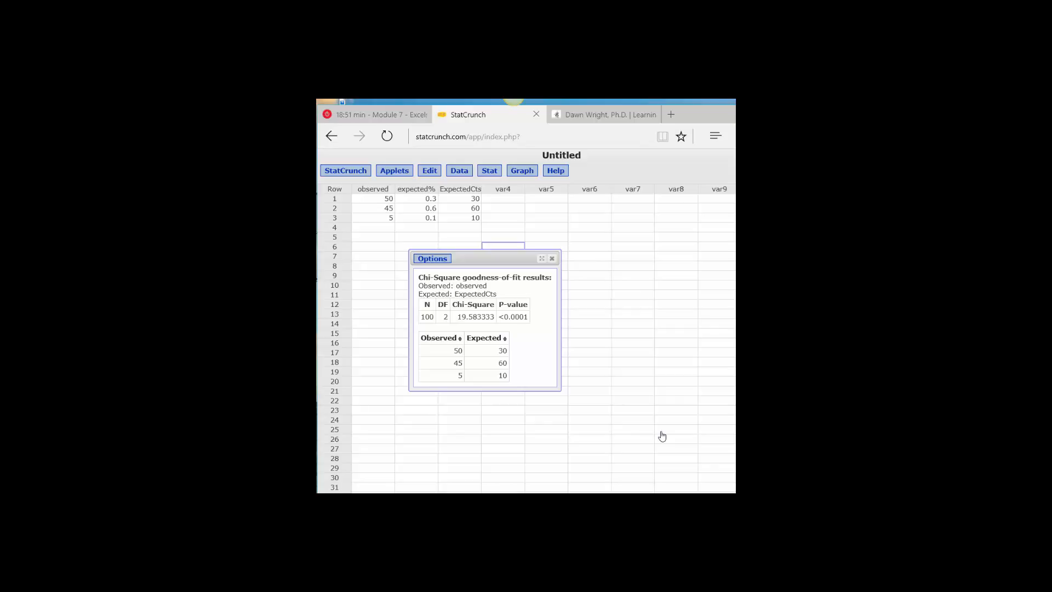